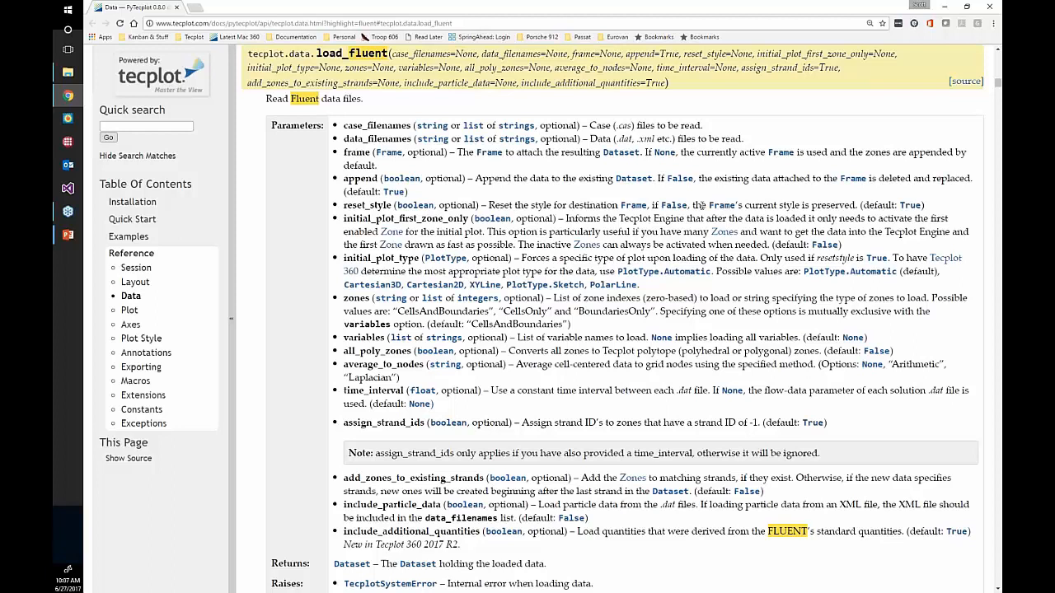
mouse_move(946, 10)
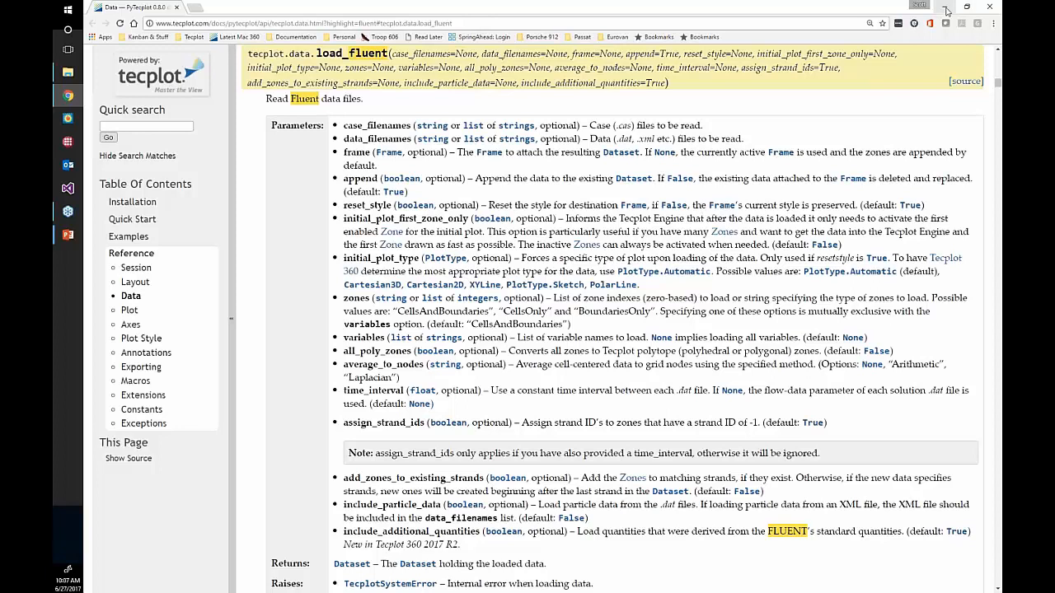